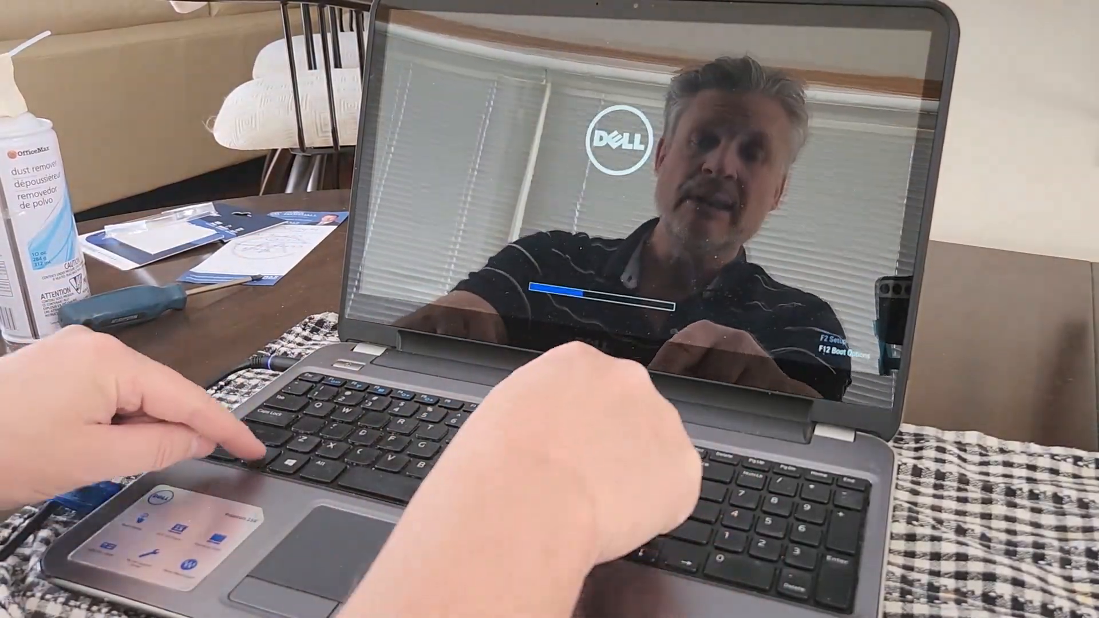
Bring up the Dell one-time boot menu with F12 to boot the USB Windows installer
key(F12)
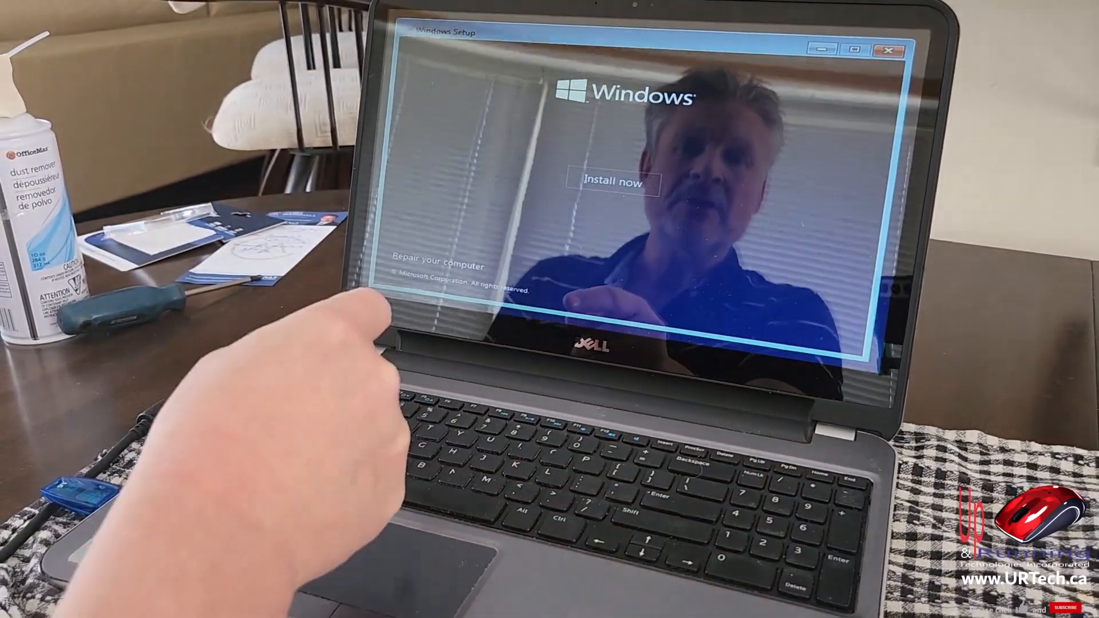
Start the installation and pick Windows 10 Home from the edition list
click(613, 182)
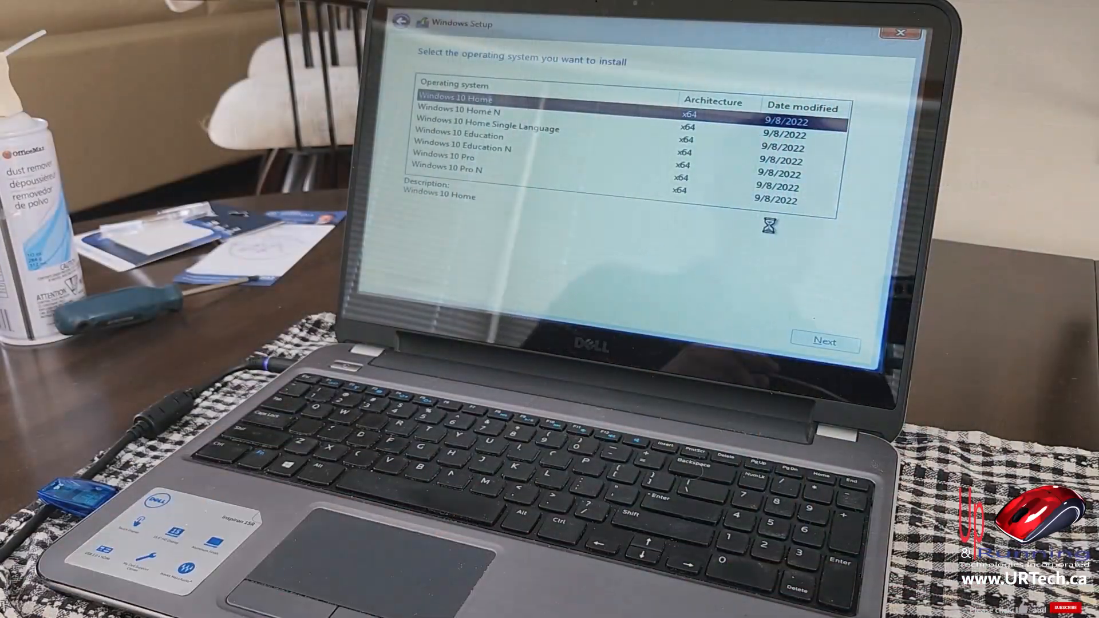
click(825, 342)
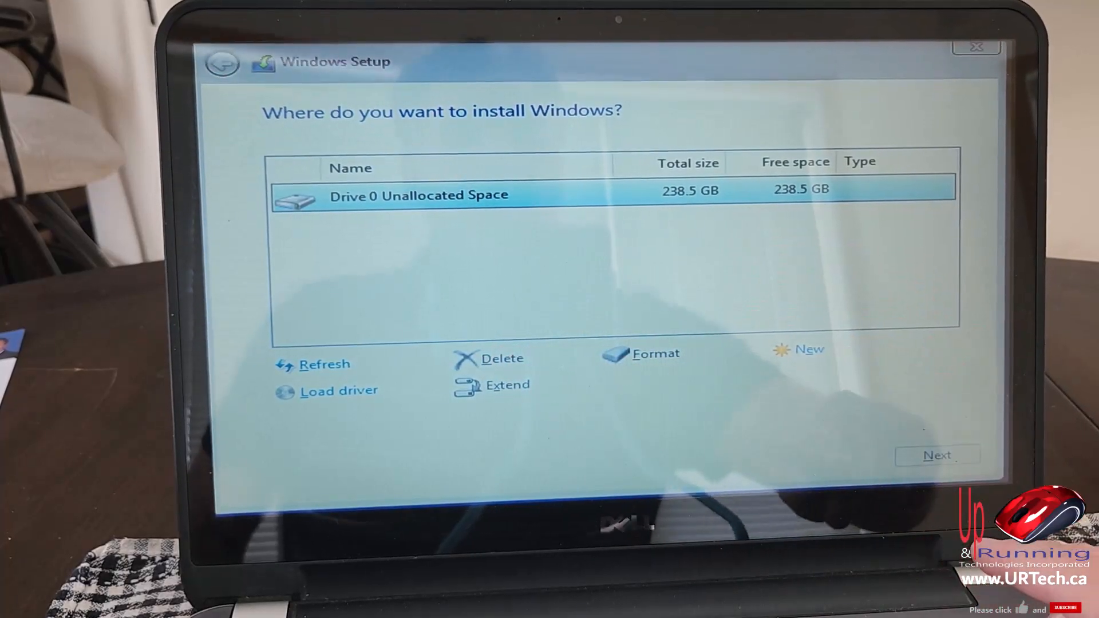
Choose Drive 0 Unallocated Space (238.5 GB) as the install location and begin copying files
click(937, 455)
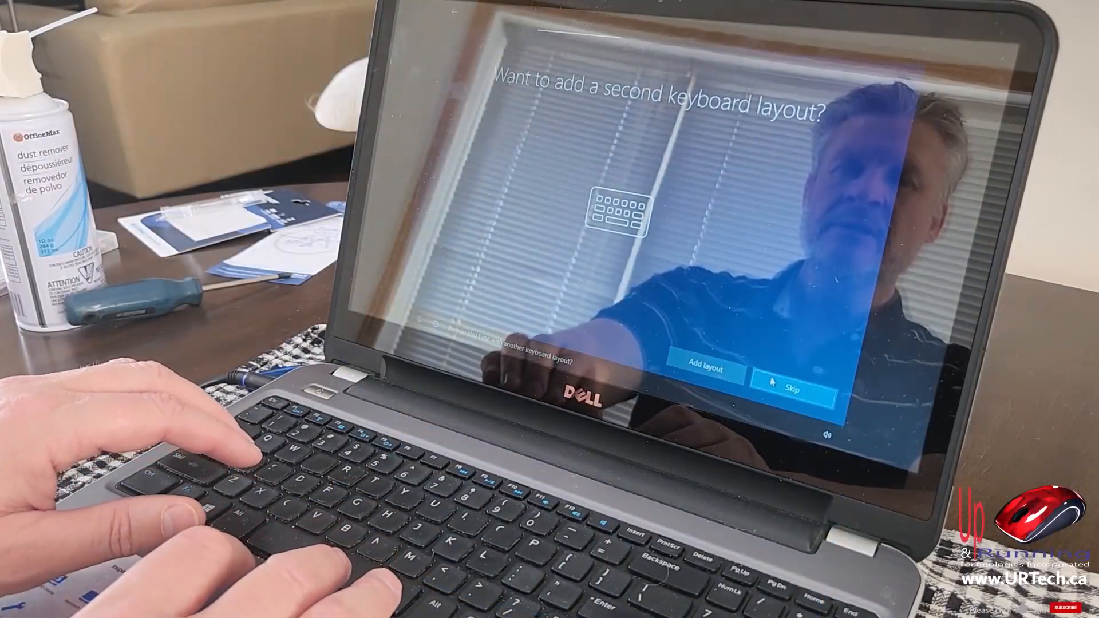
Skip the second keyboard layout and continue once connected to Wi-Fi
click(791, 388)
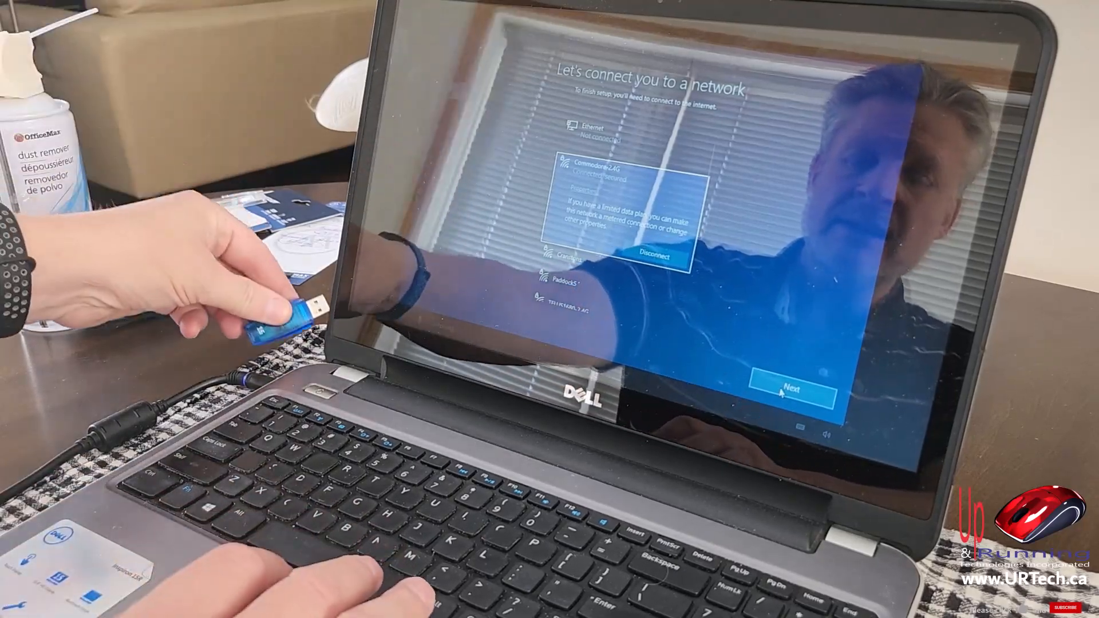
click(791, 389)
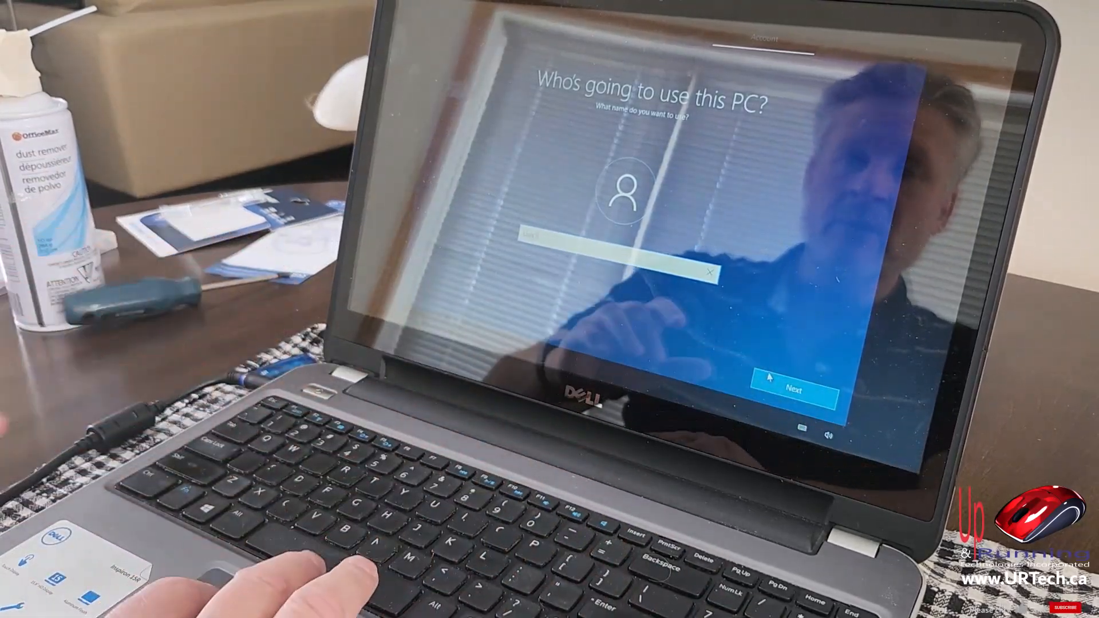
Confirm the account name and accept location, Find my device, diagnostics, inking and tailored experiences
click(791, 390)
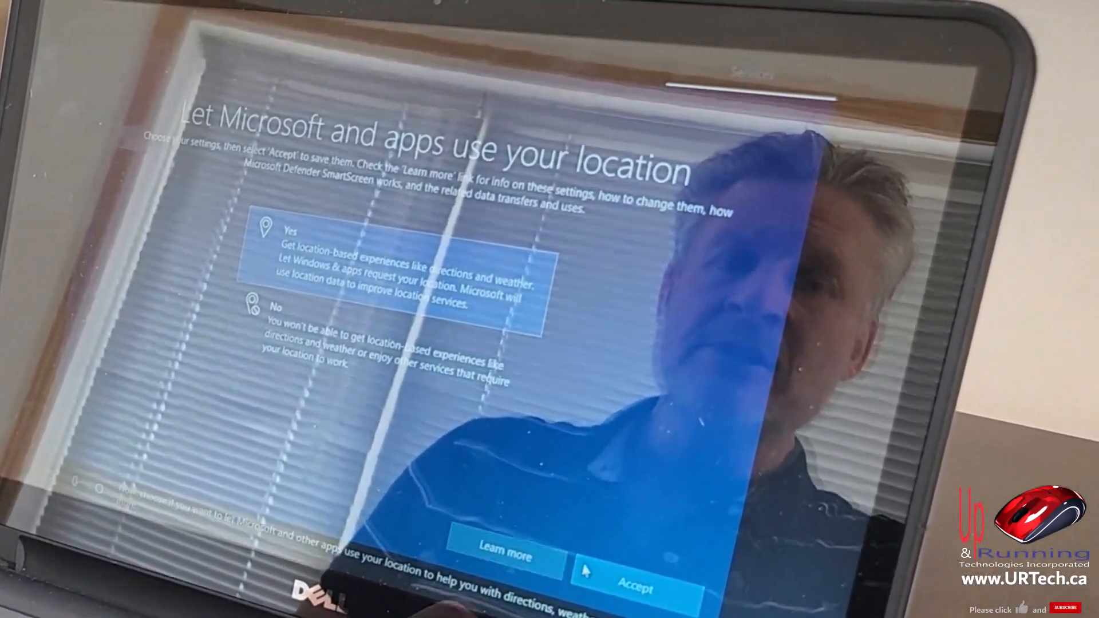
click(633, 586)
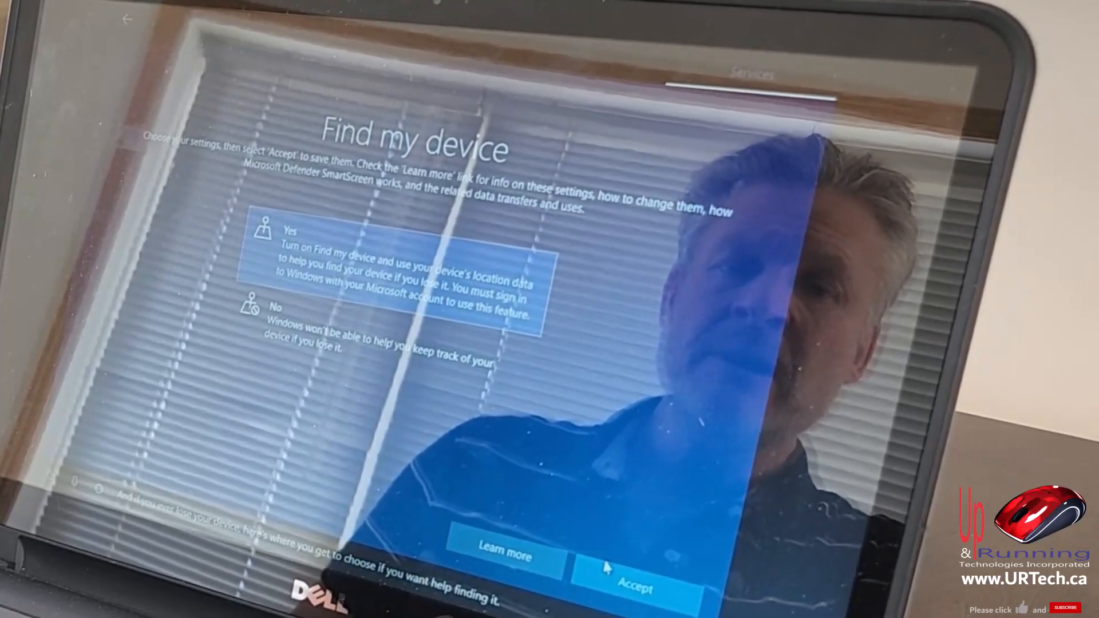
click(634, 585)
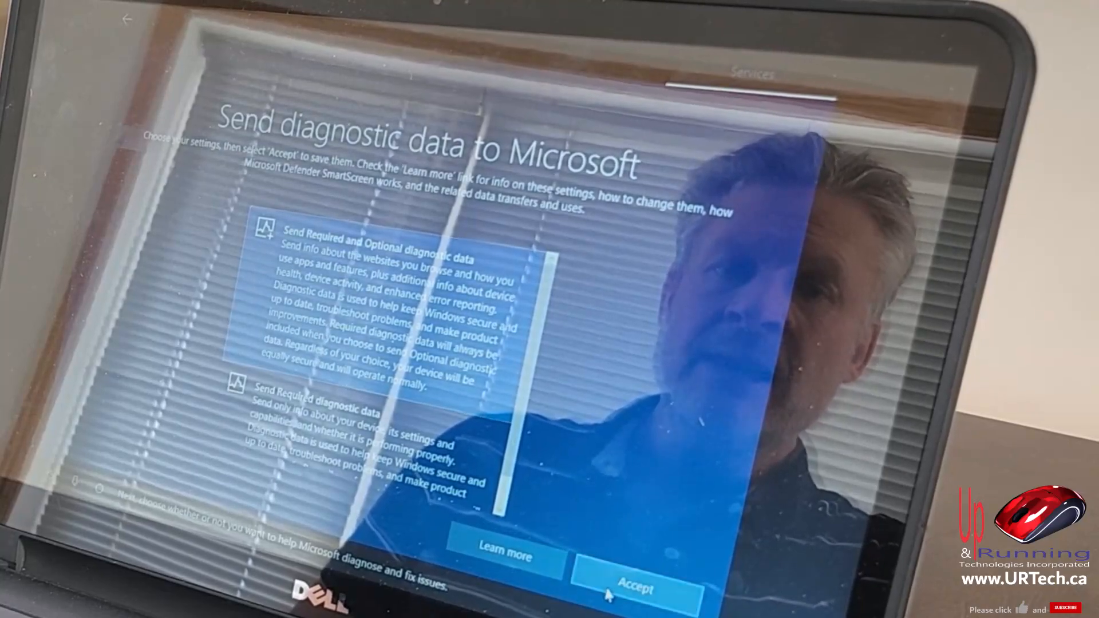
click(634, 585)
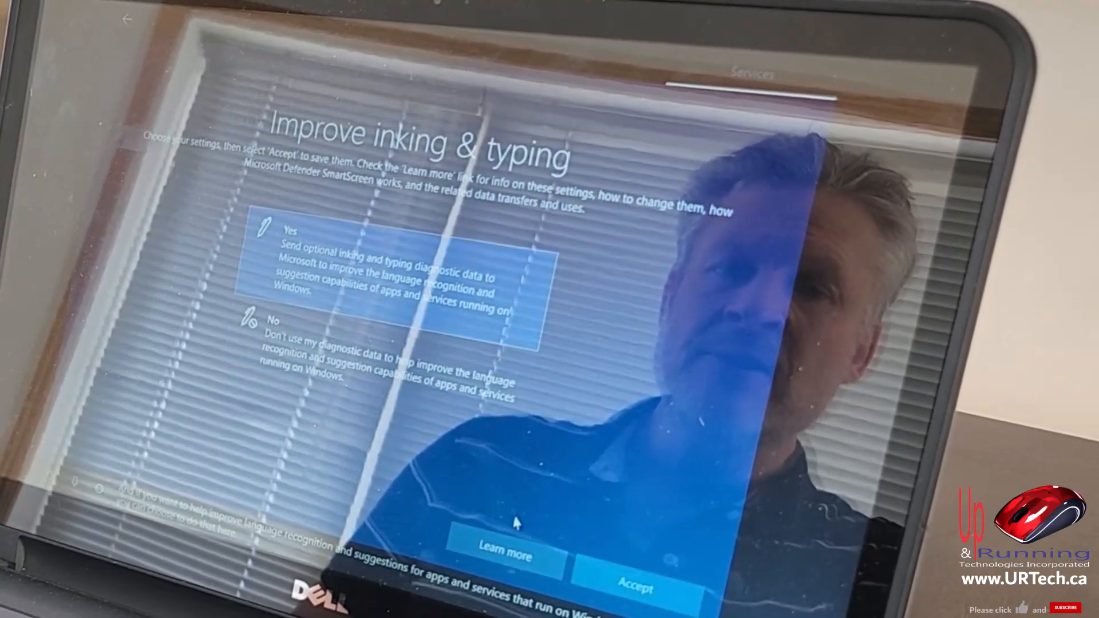
click(635, 585)
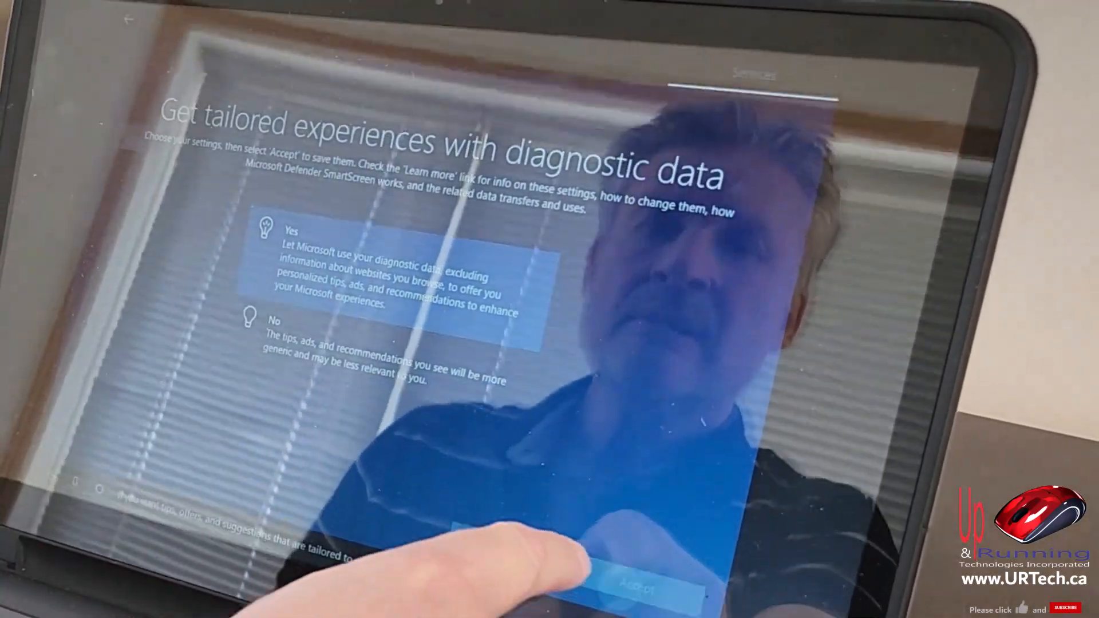
click(634, 587)
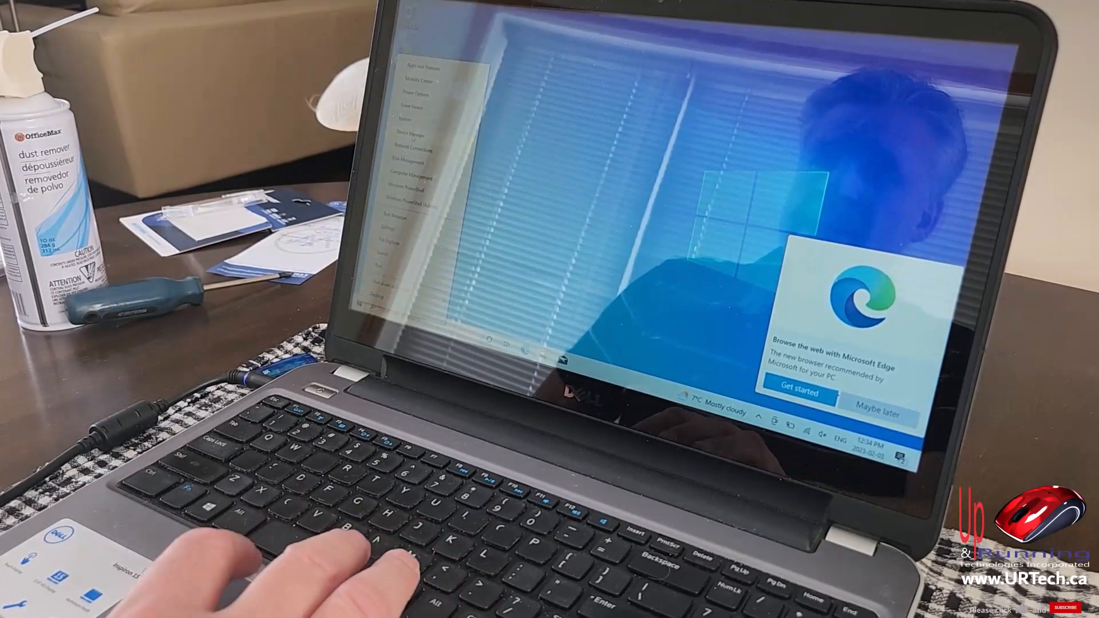
Open Windows Settings and go to Update & Security
click(410, 135)
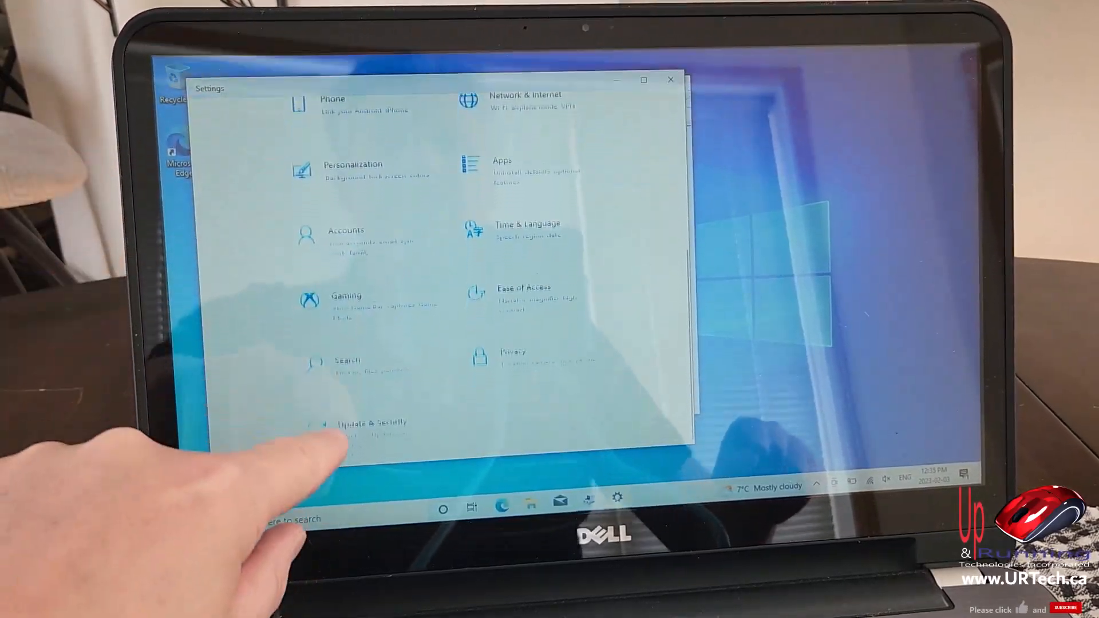
click(370, 422)
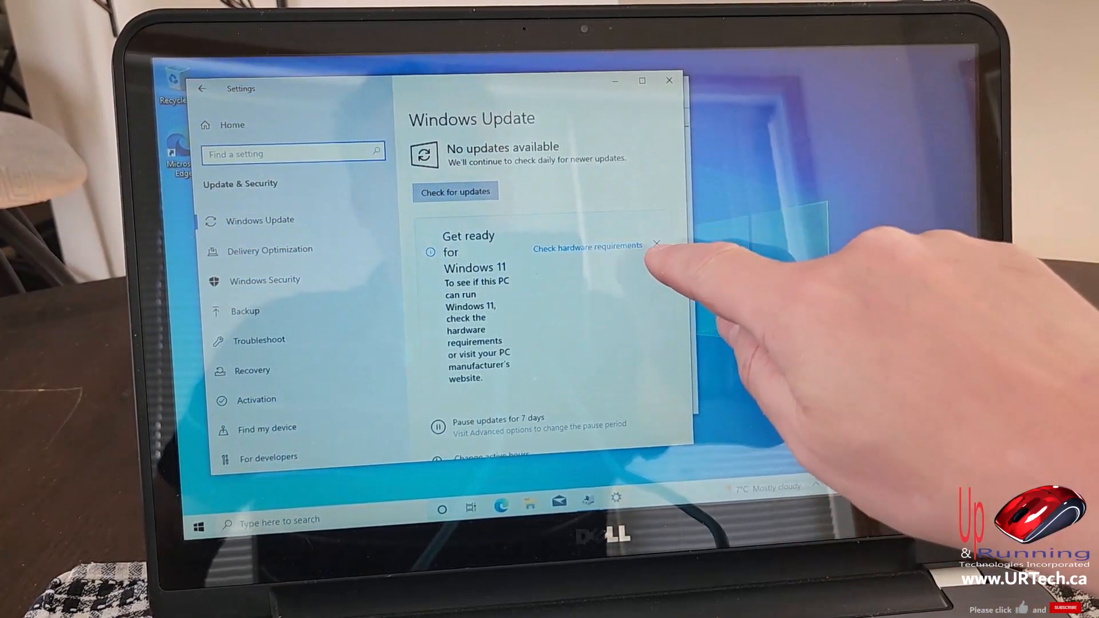
Dismiss the Windows 11 notice and turn on updates for other Microsoft products
click(656, 243)
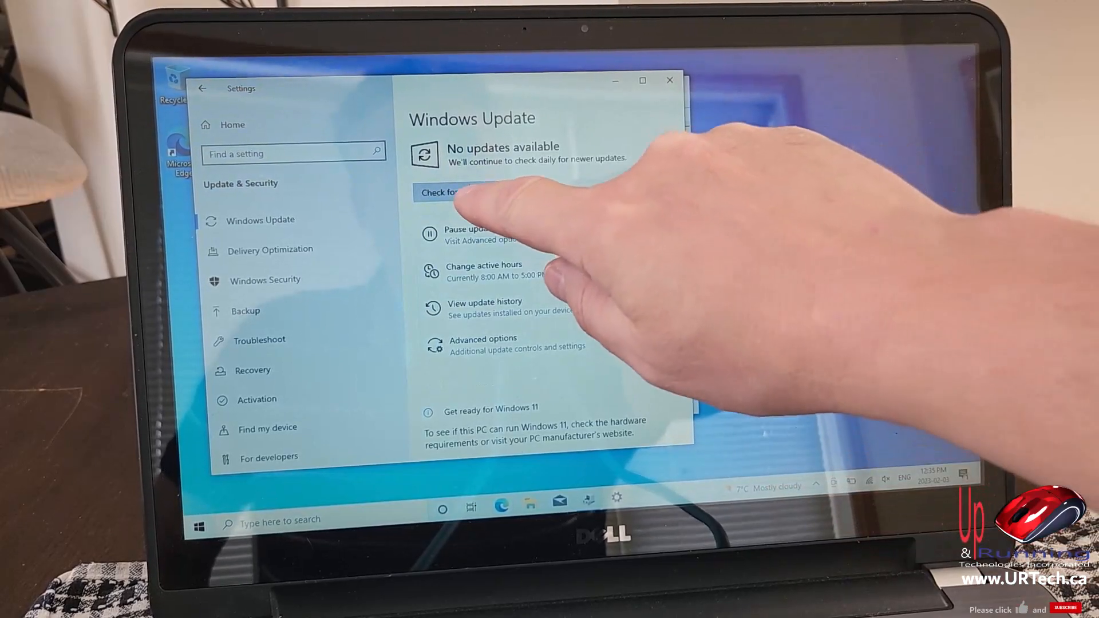
click(443, 192)
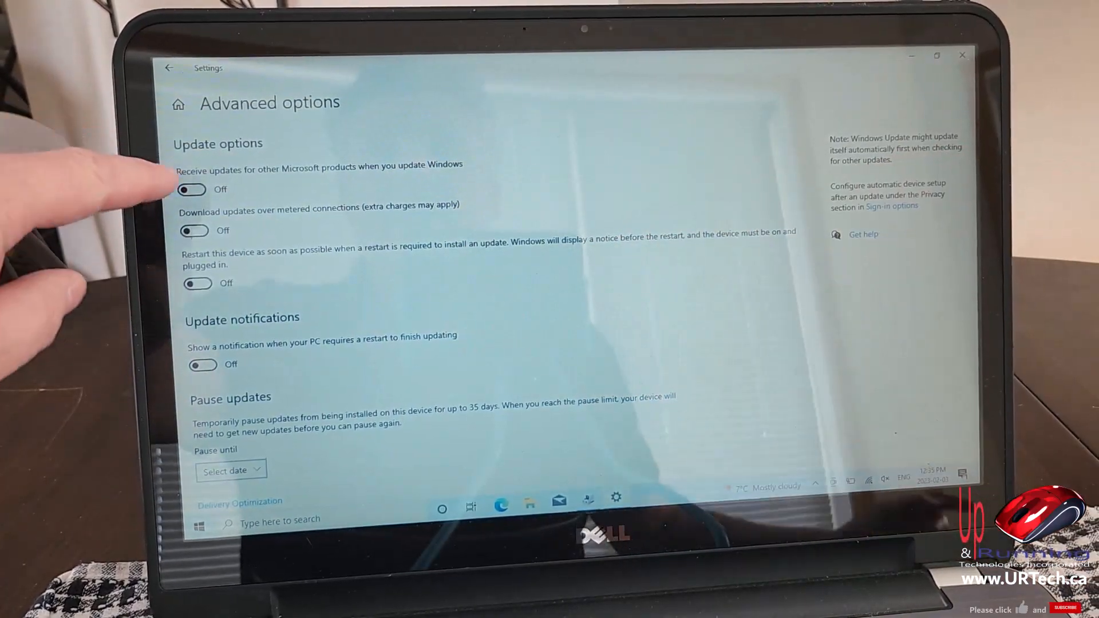
click(192, 190)
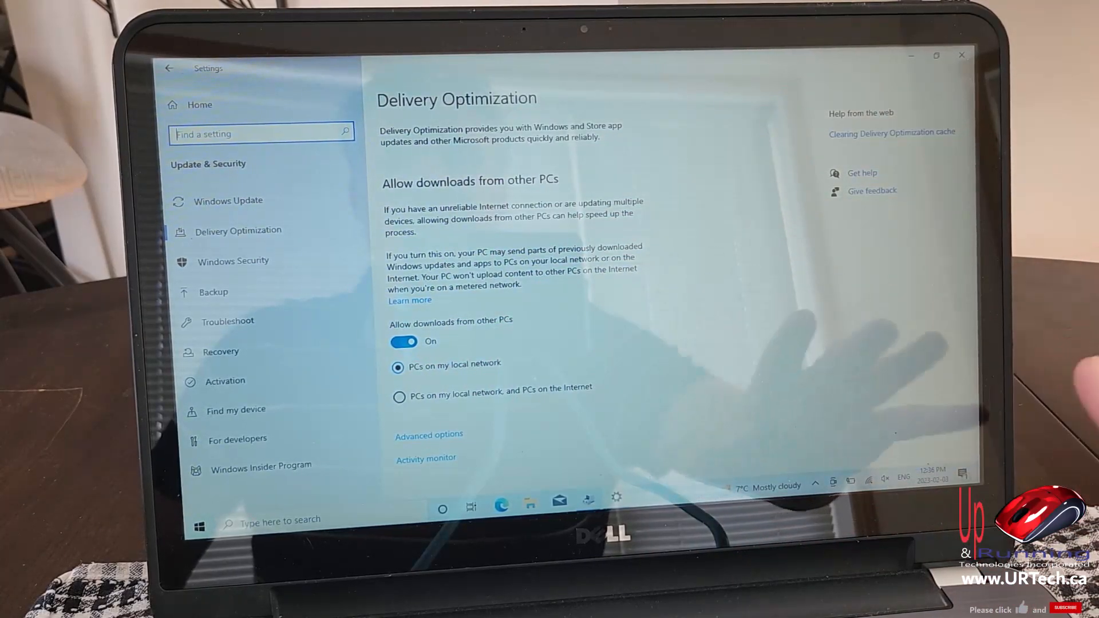
click(428, 435)
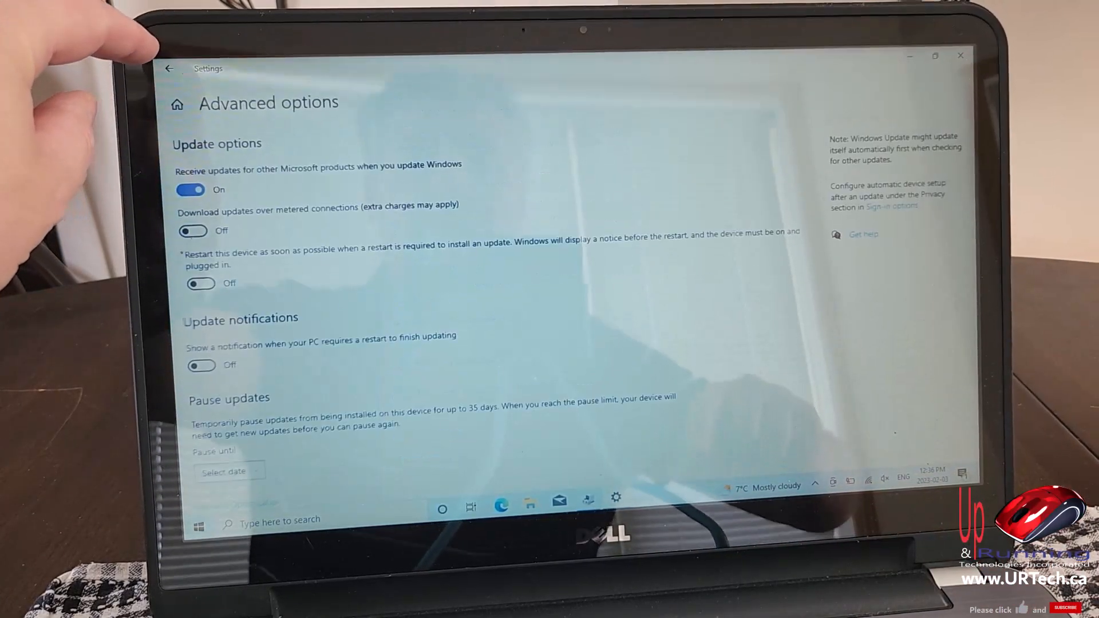
click(169, 68)
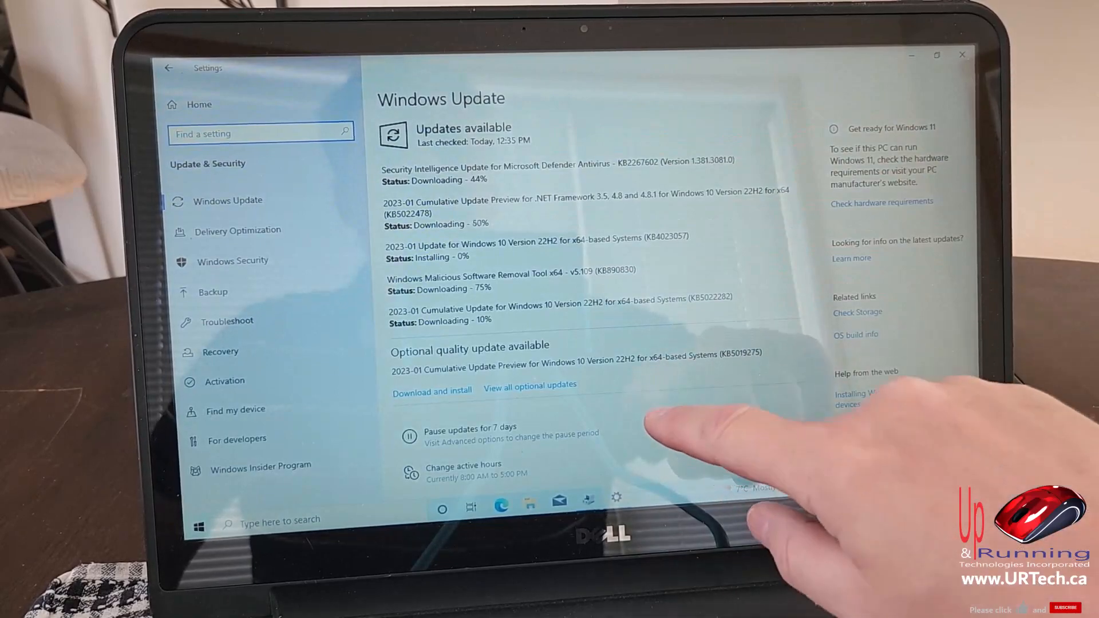
scroll(down, 3)
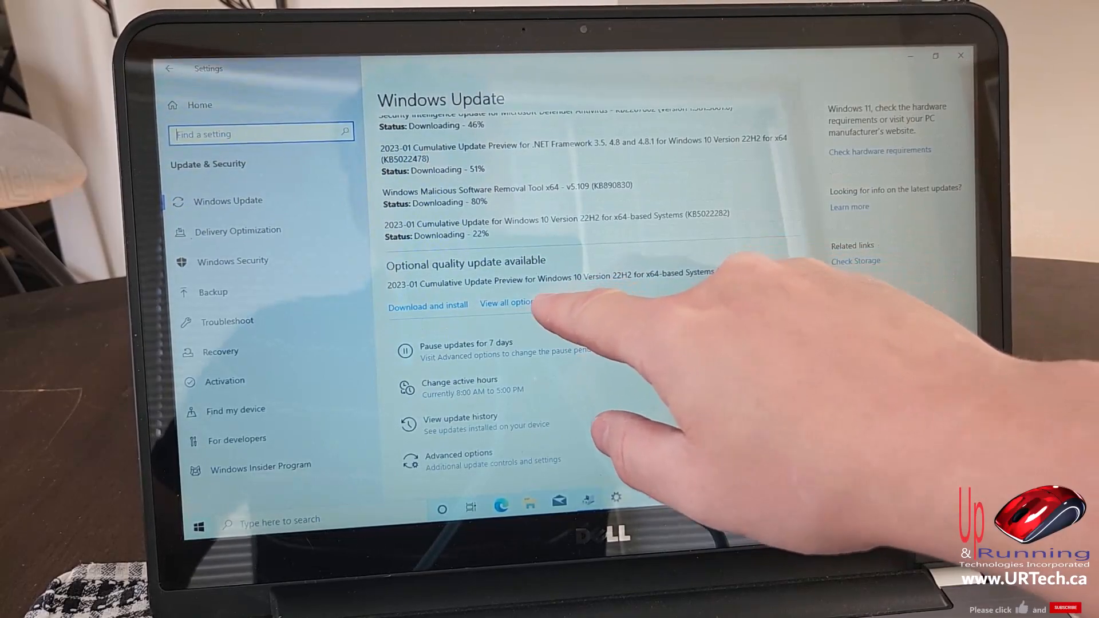
Tick driver updates in the optional updates list for installation
click(509, 302)
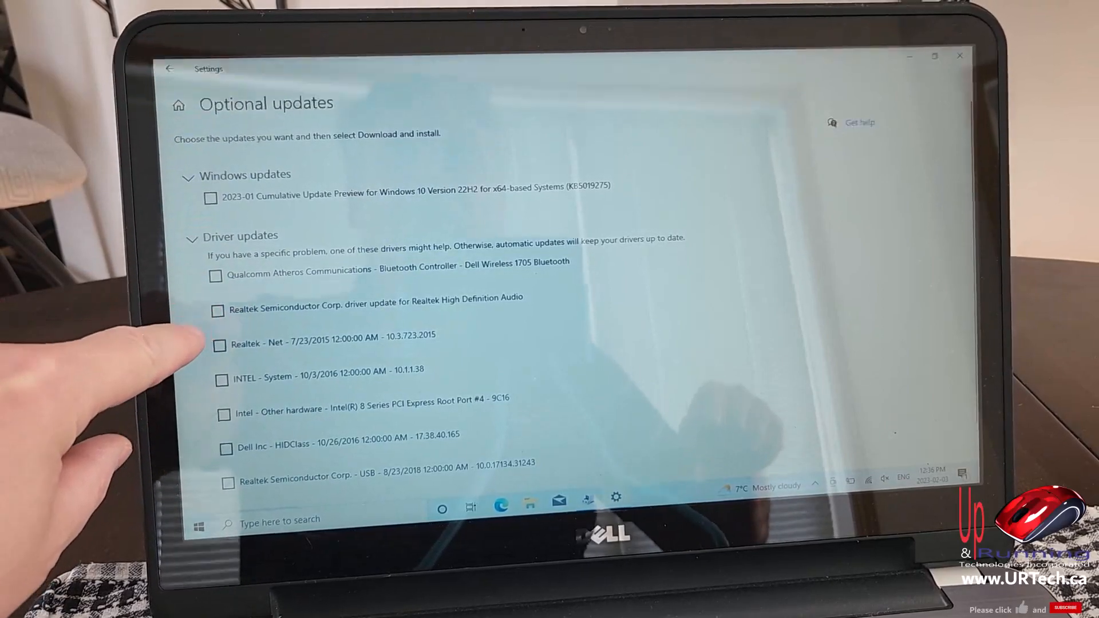
click(220, 379)
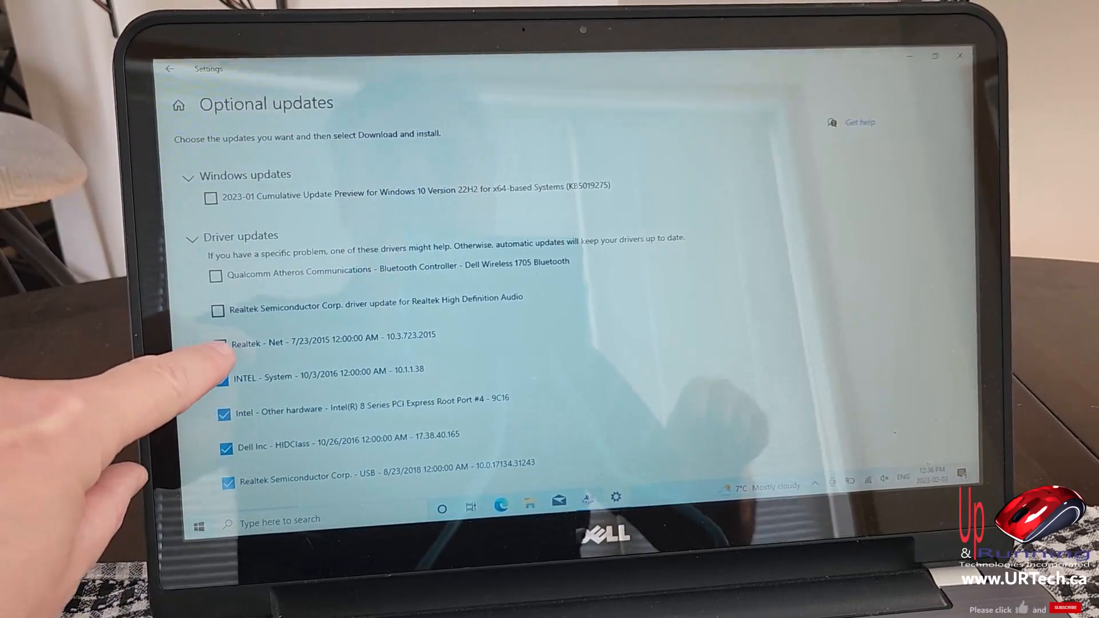
click(219, 344)
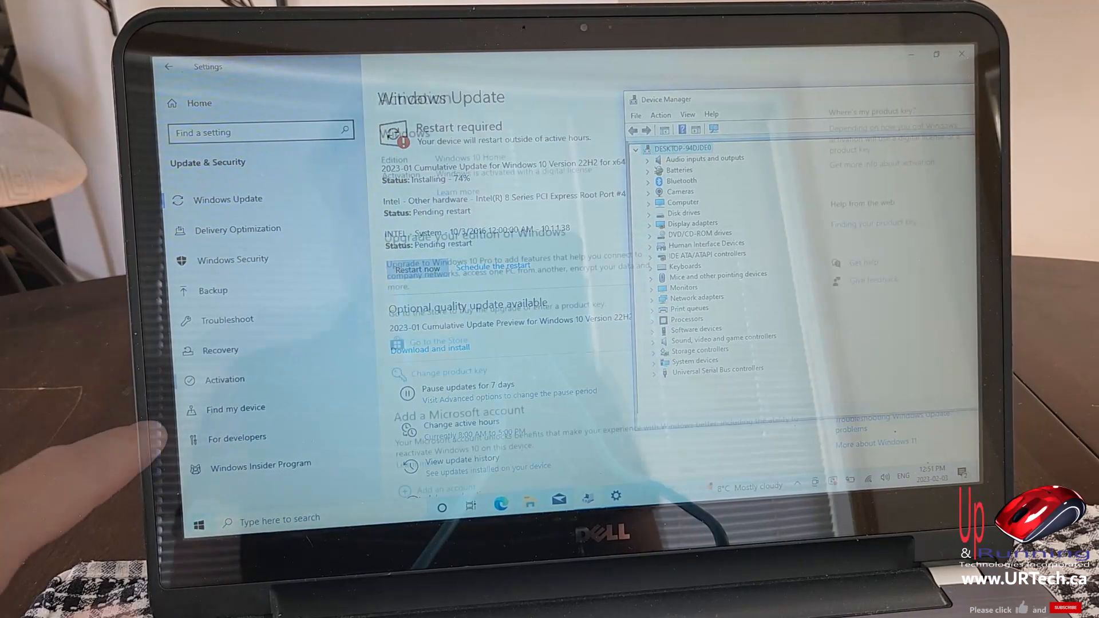
Check the Activation status, then restart now to apply the pending updates
click(224, 379)
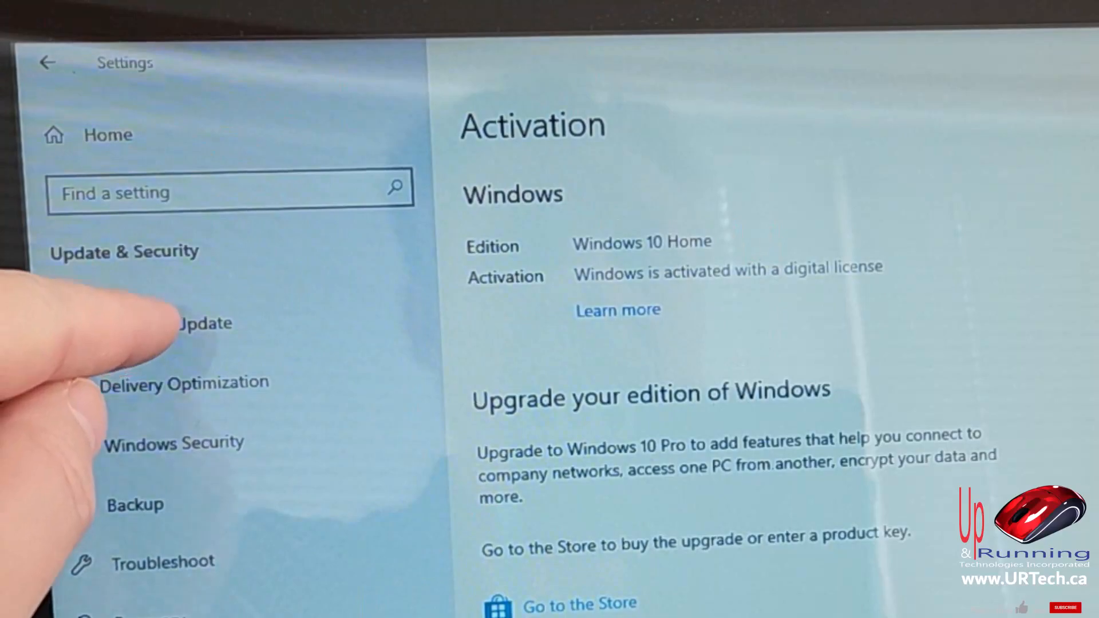
click(203, 323)
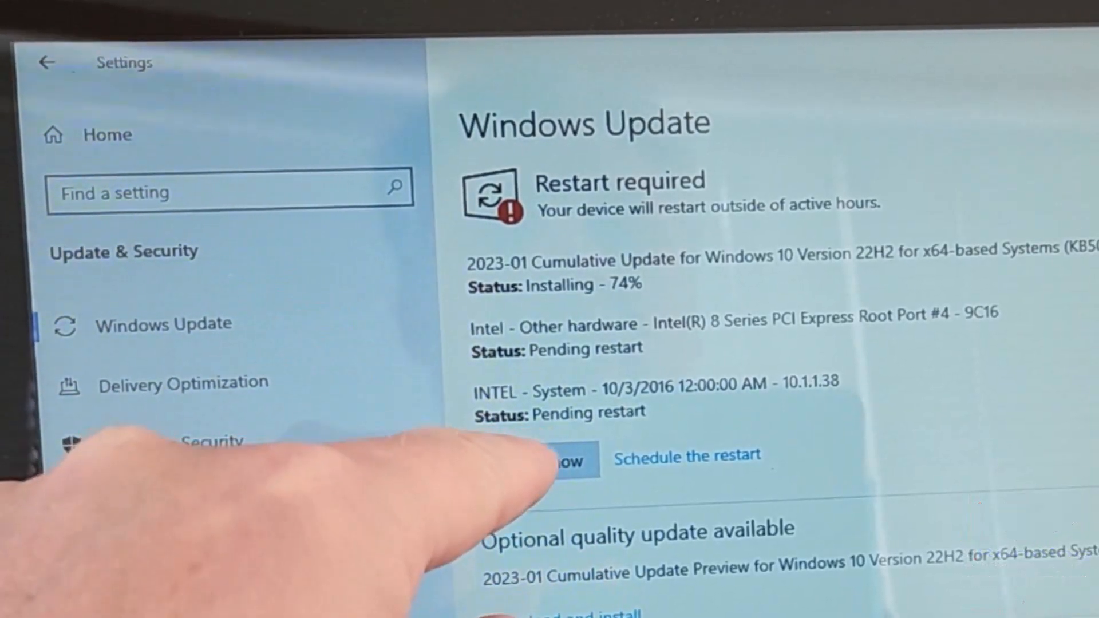
click(572, 459)
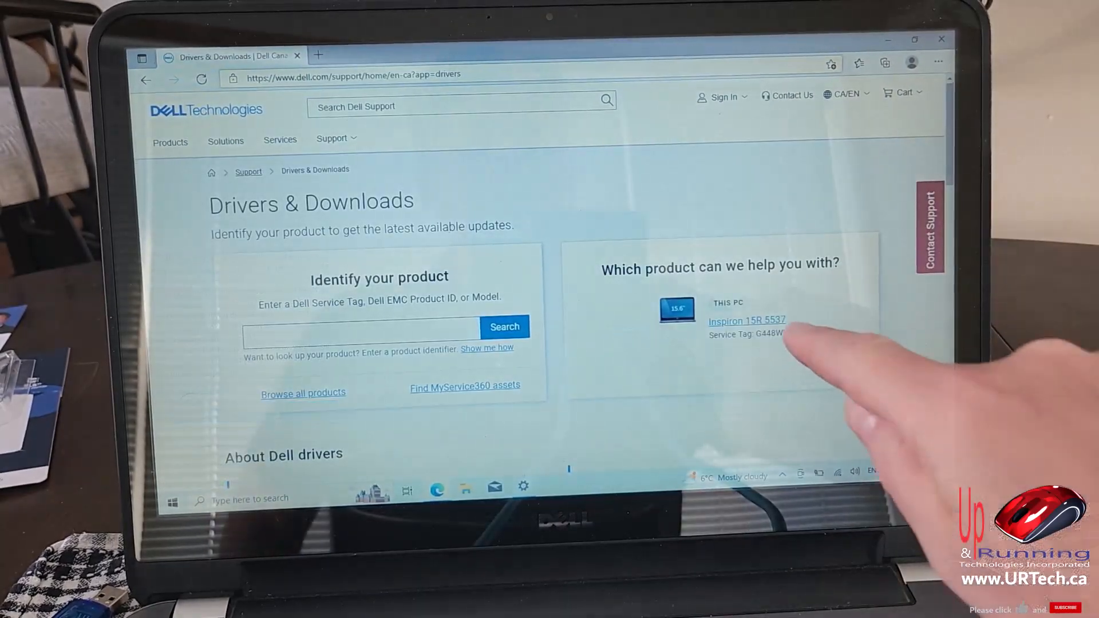
Select the Inspiron 15R 5537 on Dell Support and run Check for Updates for drivers
click(746, 322)
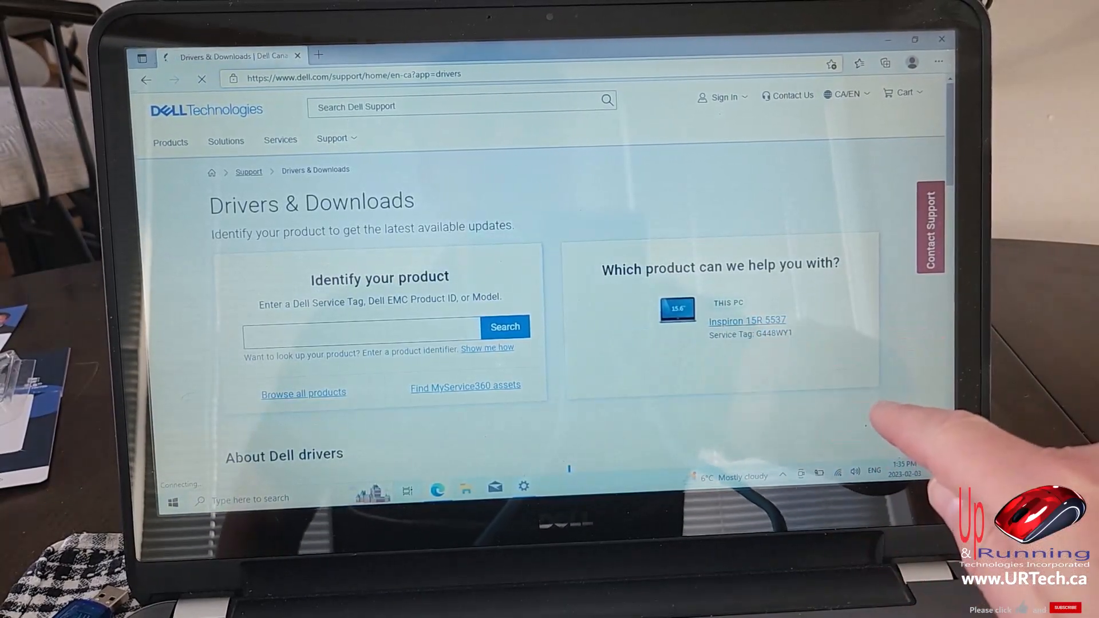
click(747, 320)
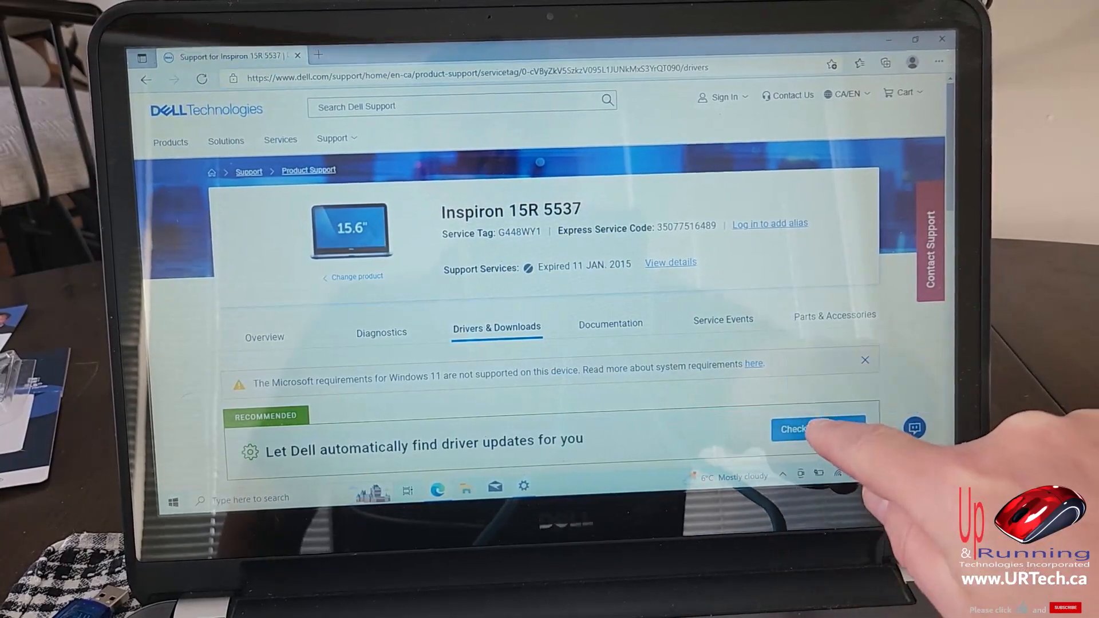
click(817, 429)
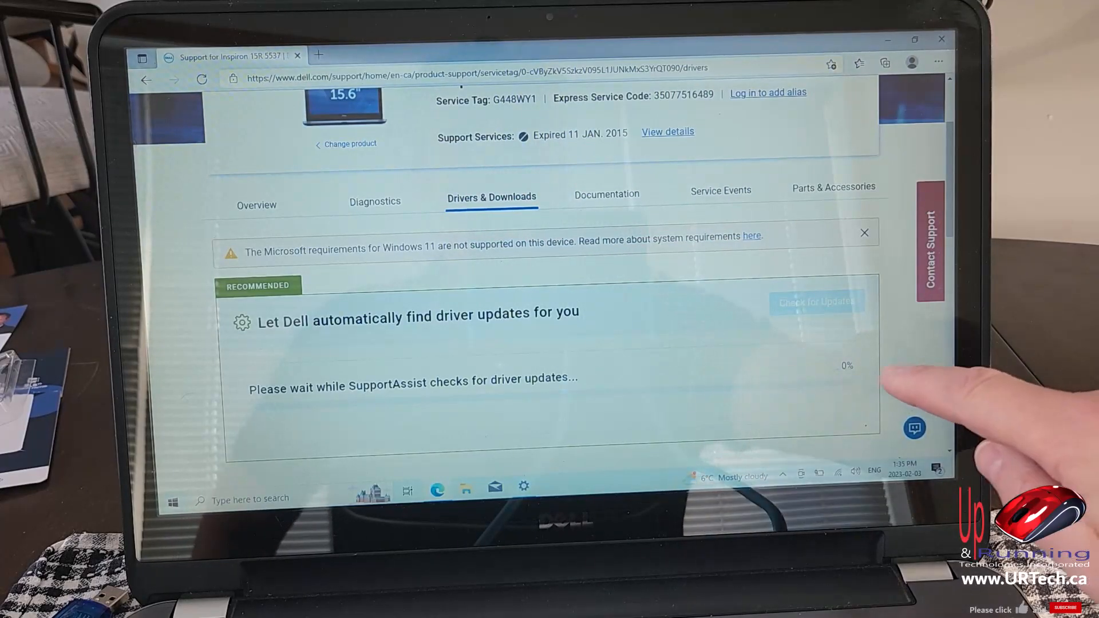
scroll(down, 3)
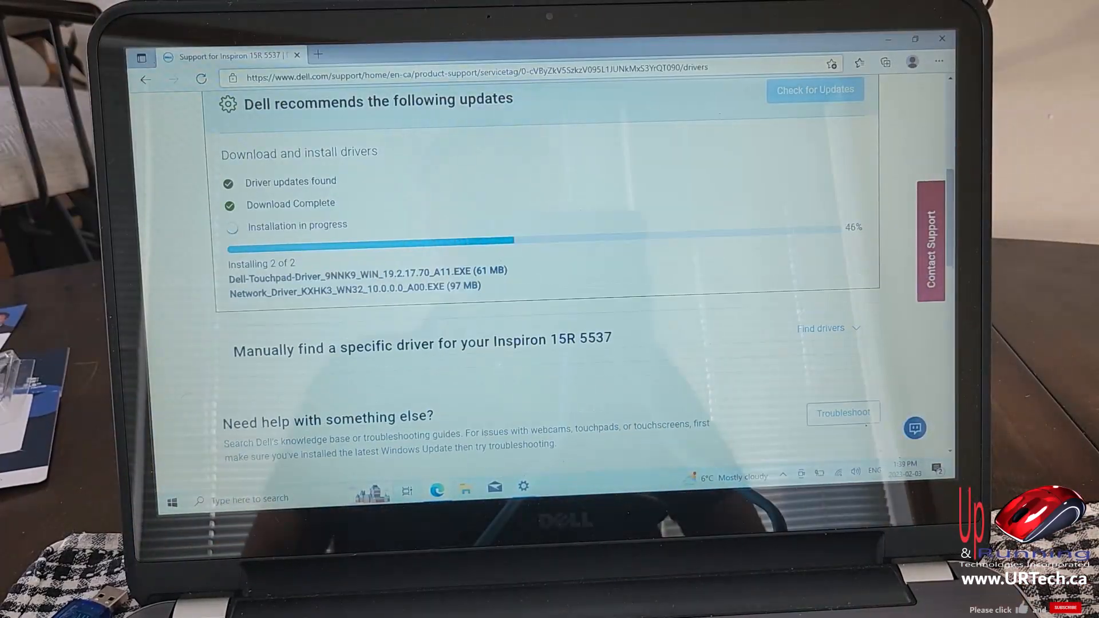
click(318, 55)
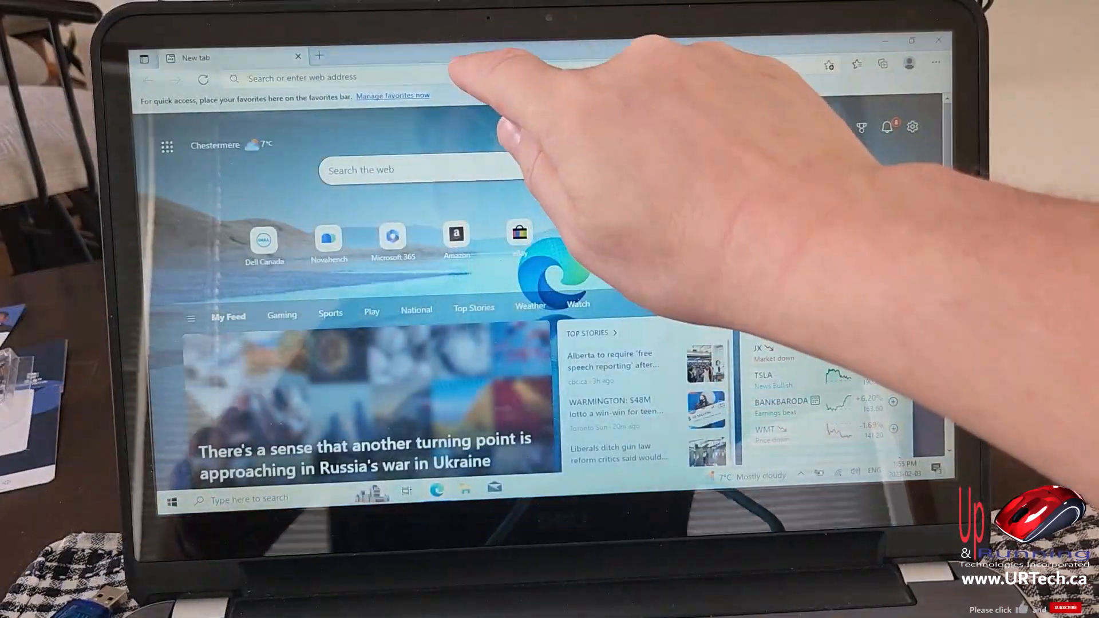
Open the UserBenchmark results for the Dell Inspiron 5537 and review the CPU, GPU, drive and memory scores
text(userbenchmark.com/UserRun/58921999)
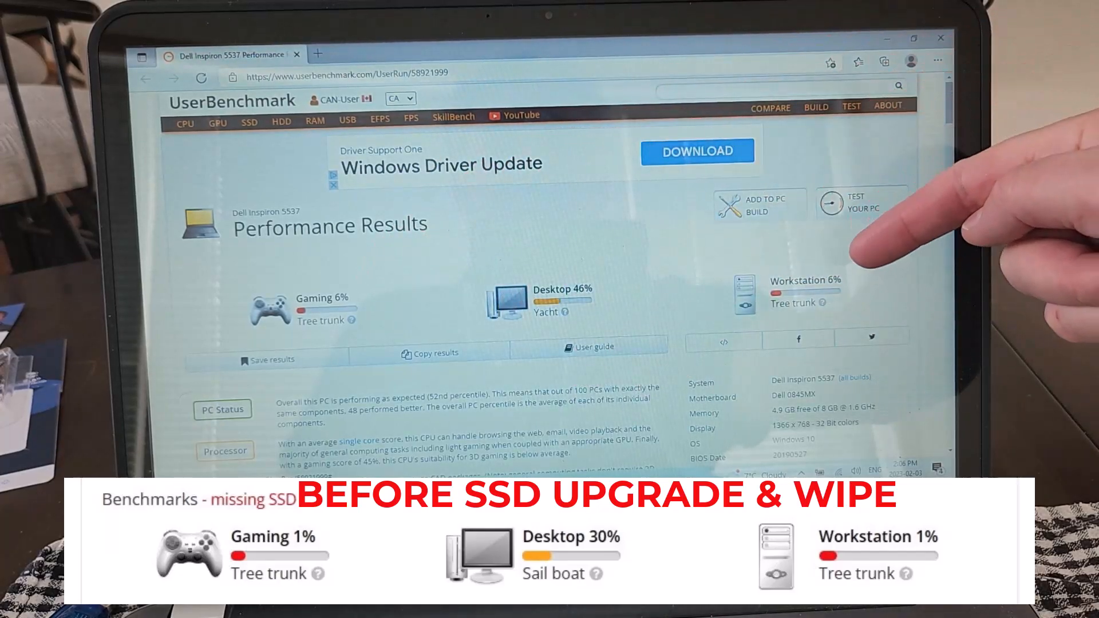
scroll(down, 3)
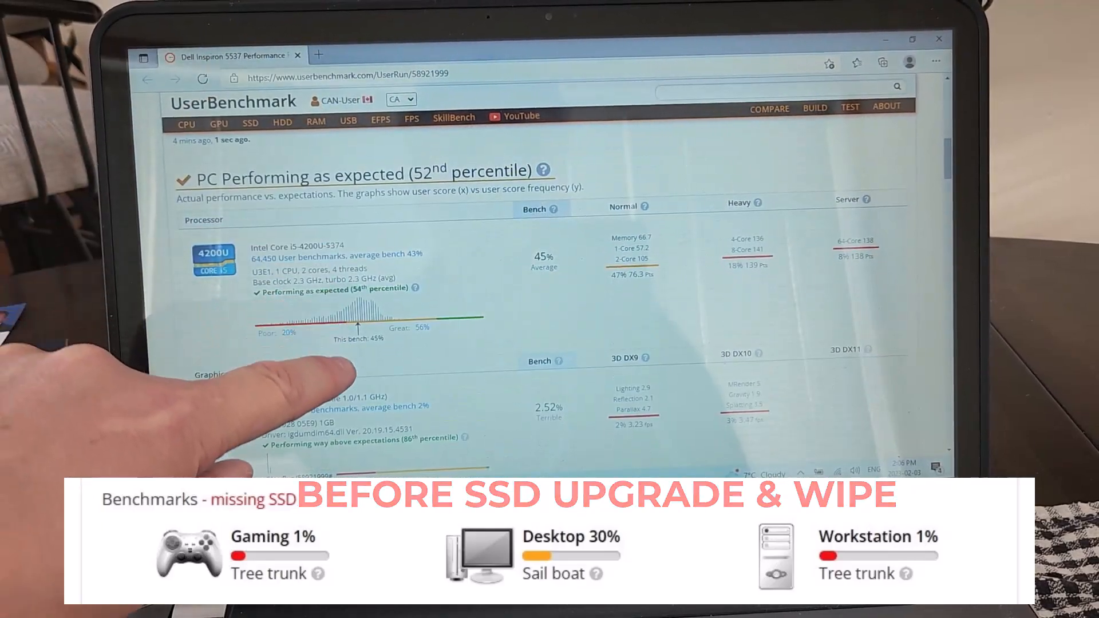
scroll(down, 3)
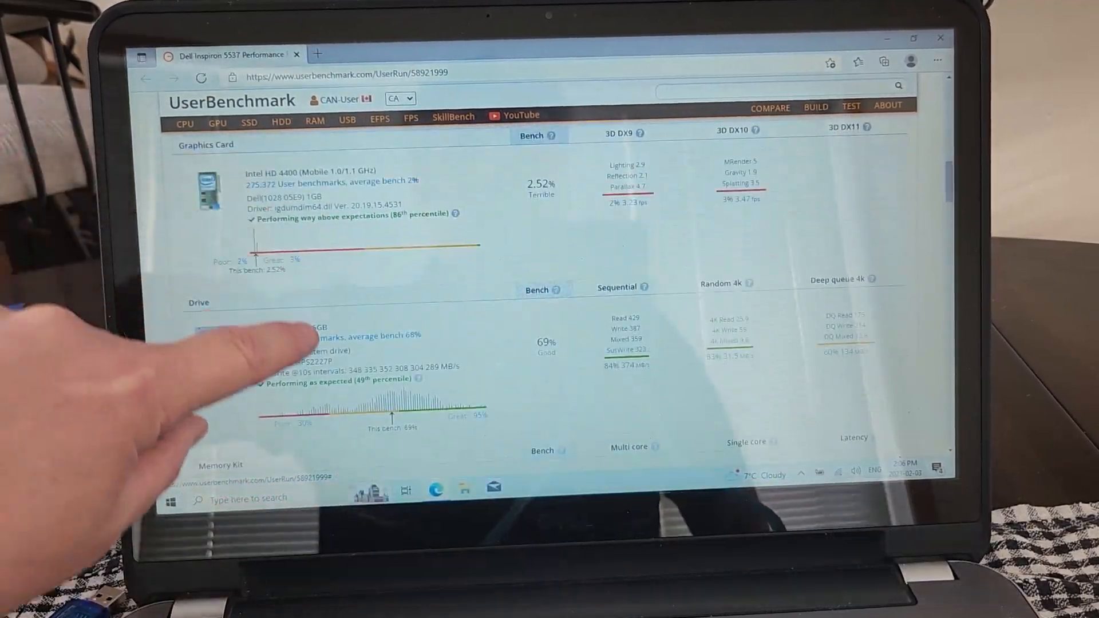
scroll(down, 3)
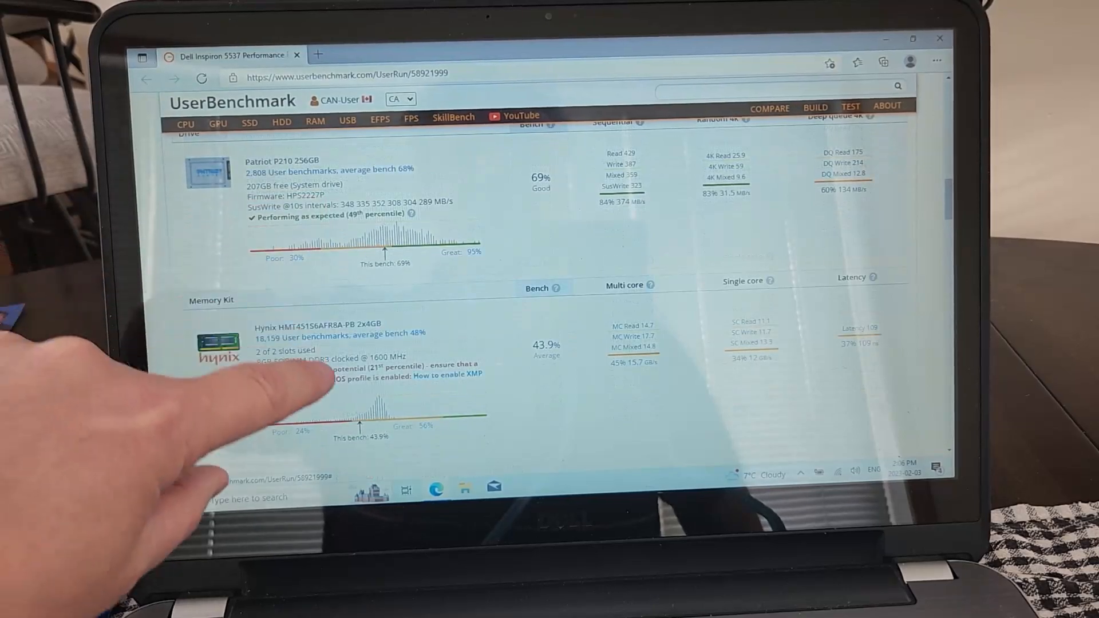
click(167, 497)
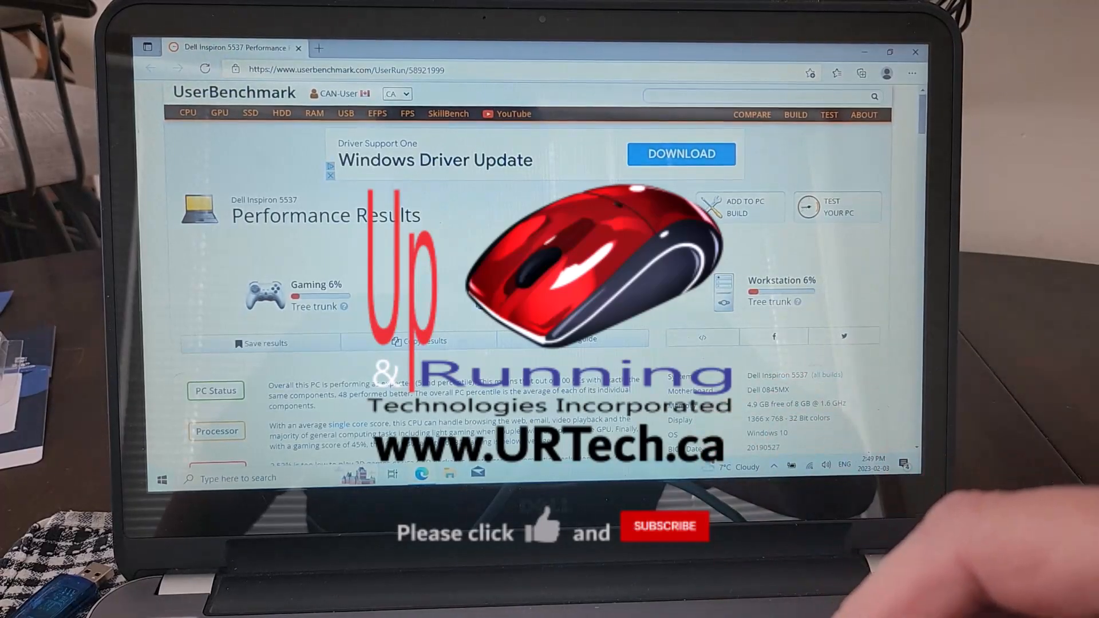
Load urtech.ca in a new tab and scroll down its homepage articles
text(urtech.ca)
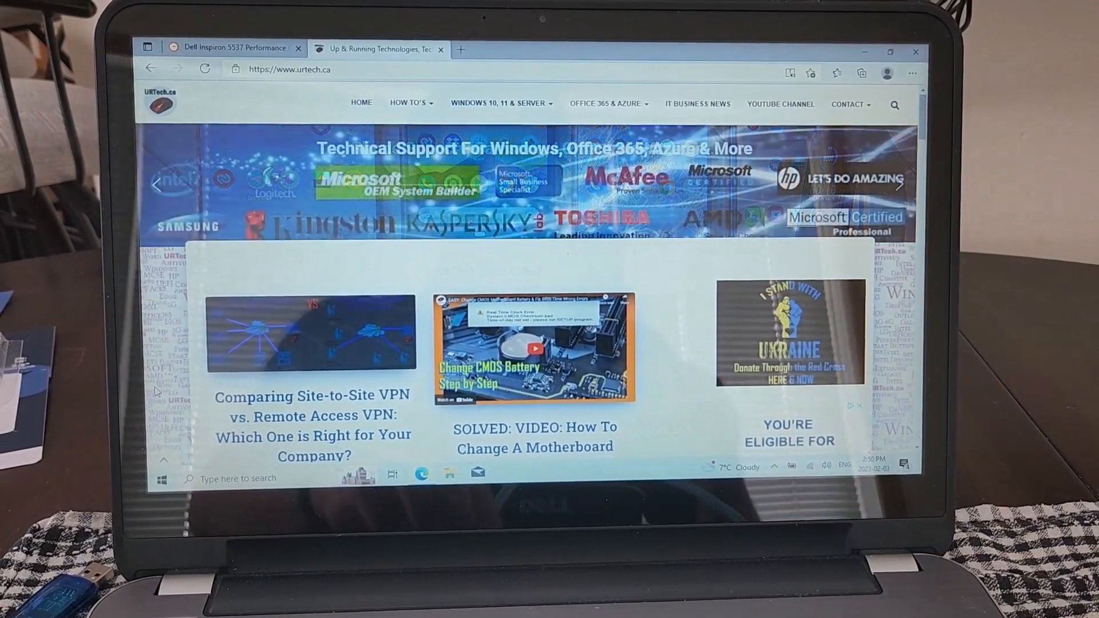
scroll(down, 3)
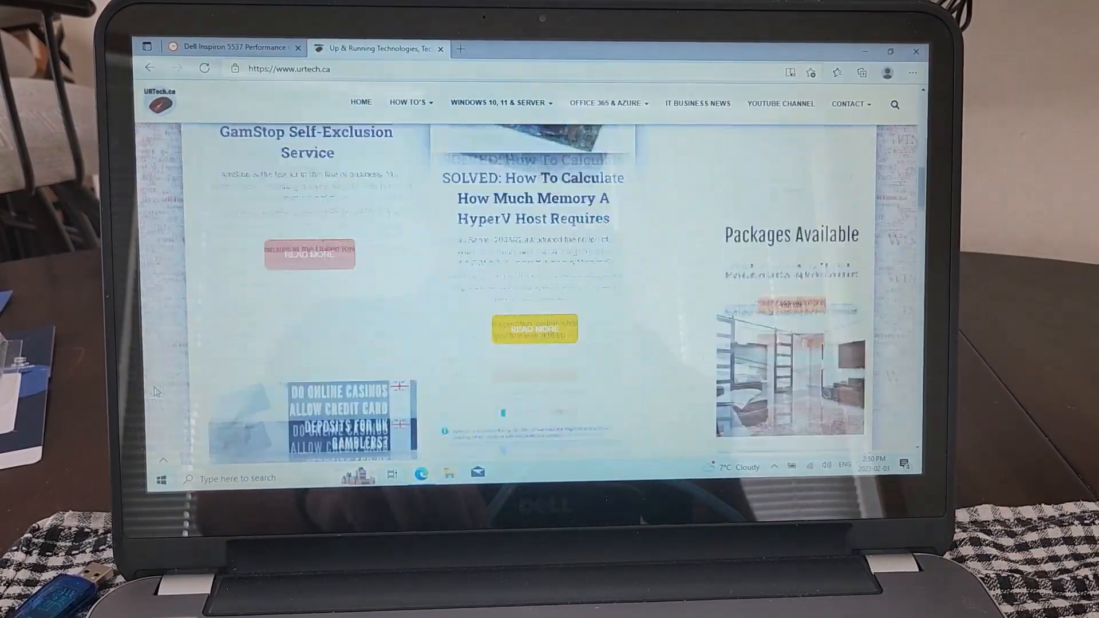